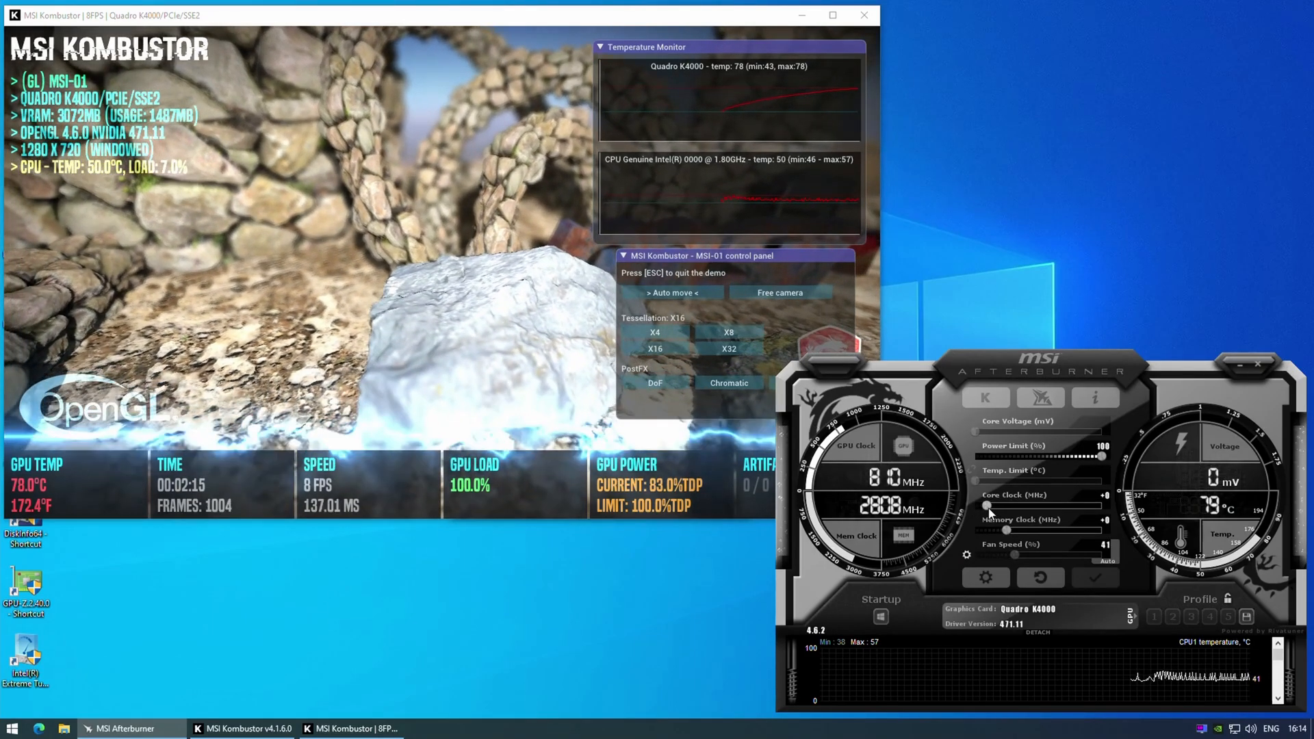
Raise the Quadro K4000 core clock offset to +80 MHz during the Kombustor load.
drag(990, 505, 1039, 505)
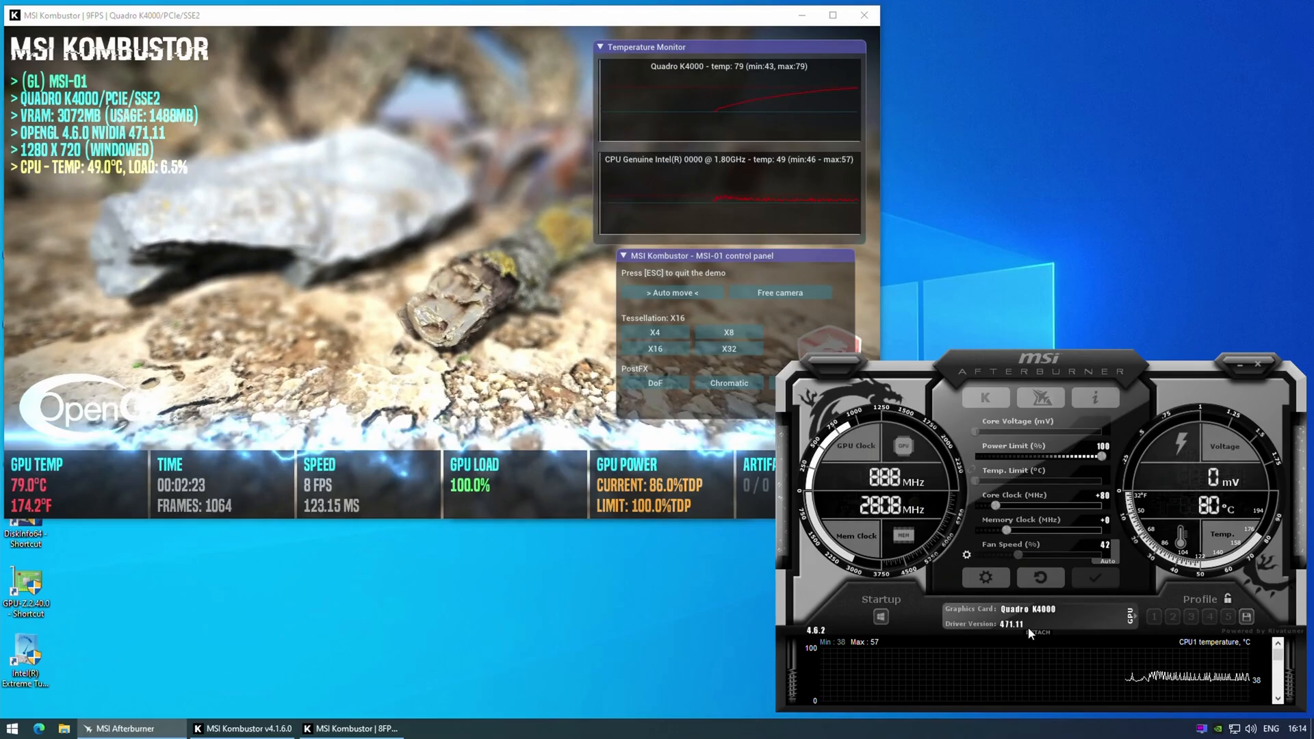
mouse_move(1031, 662)
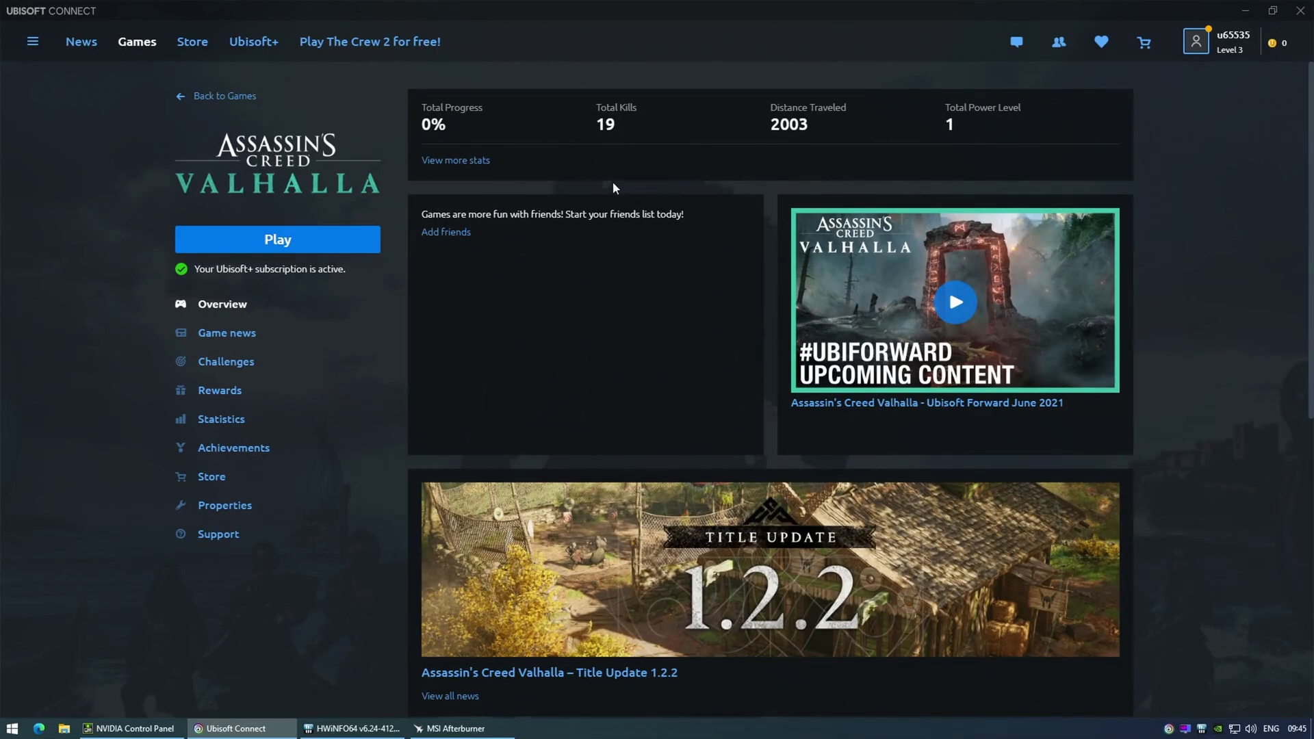
Launch Assassin's Creed Valhalla with the Play button on its Ubisoft Connect page.
click(276, 239)
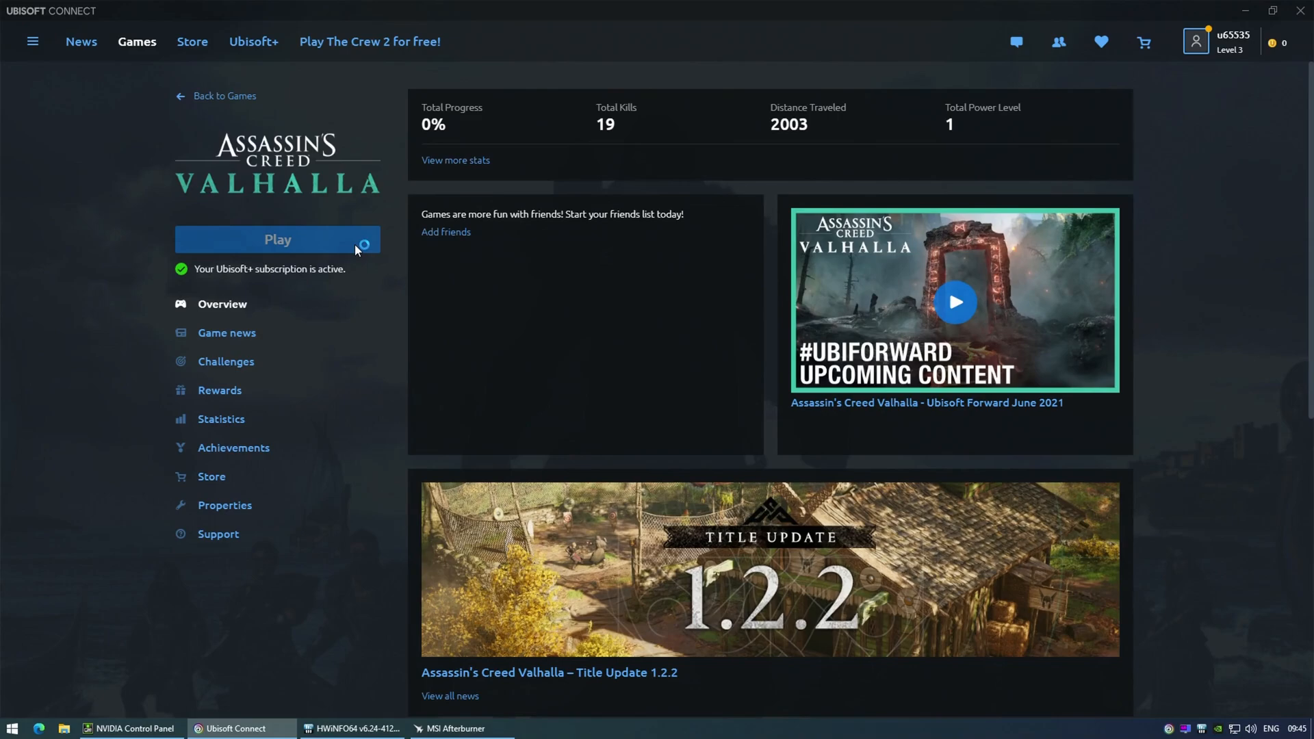
click(277, 239)
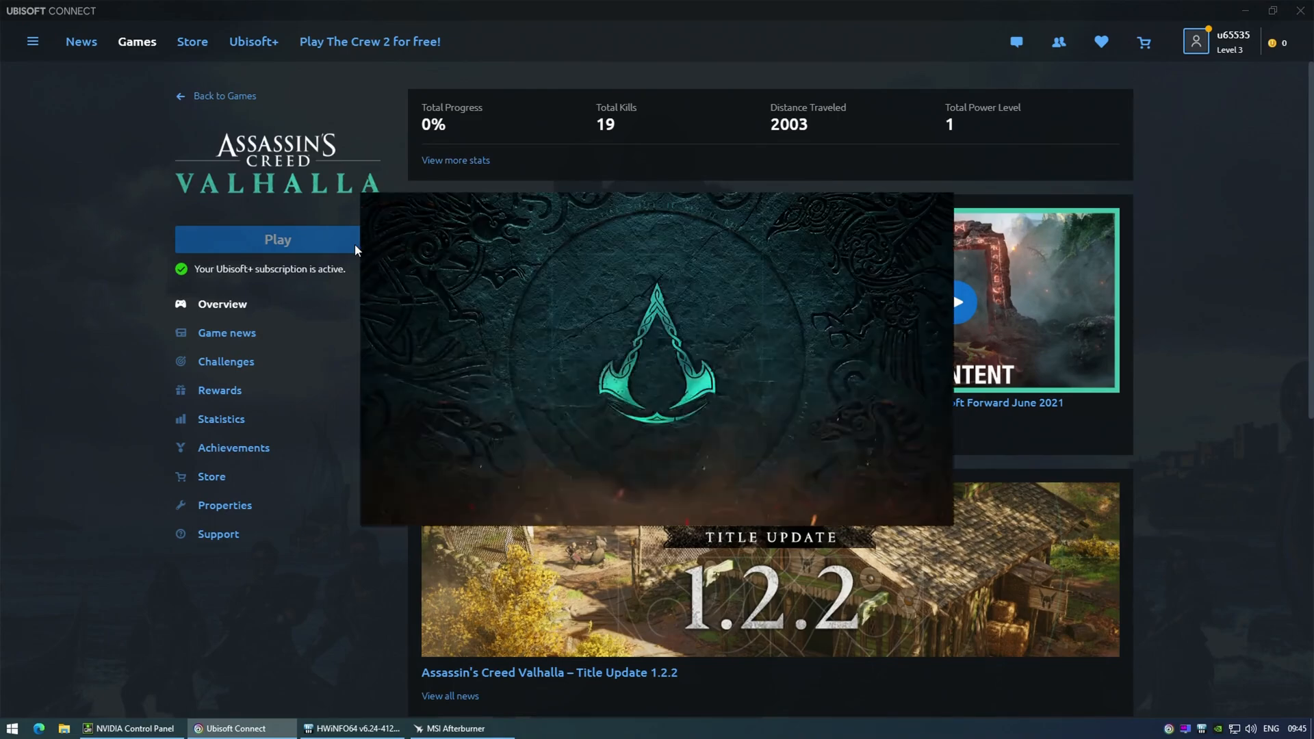